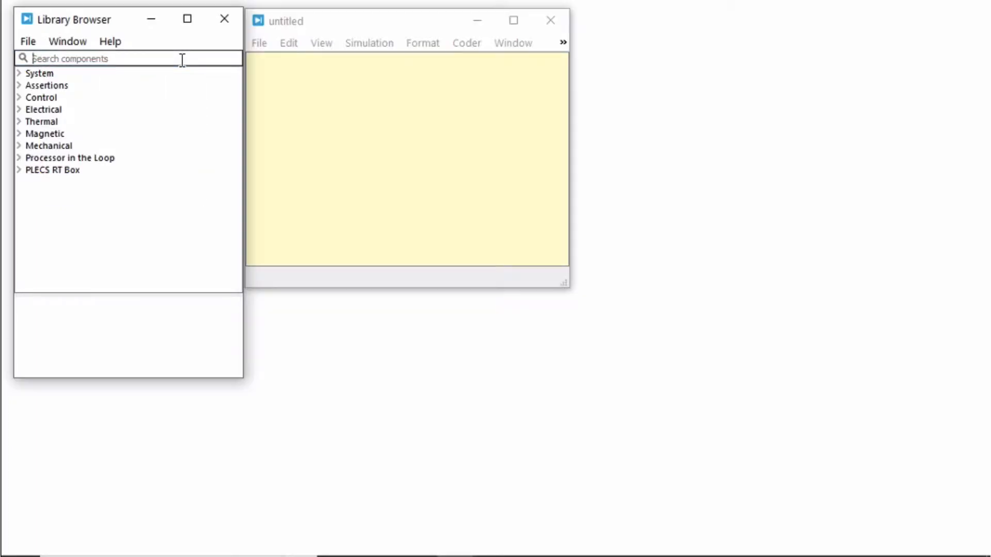
Find Analog In in the Library Browser and place it in the model
type("anal")
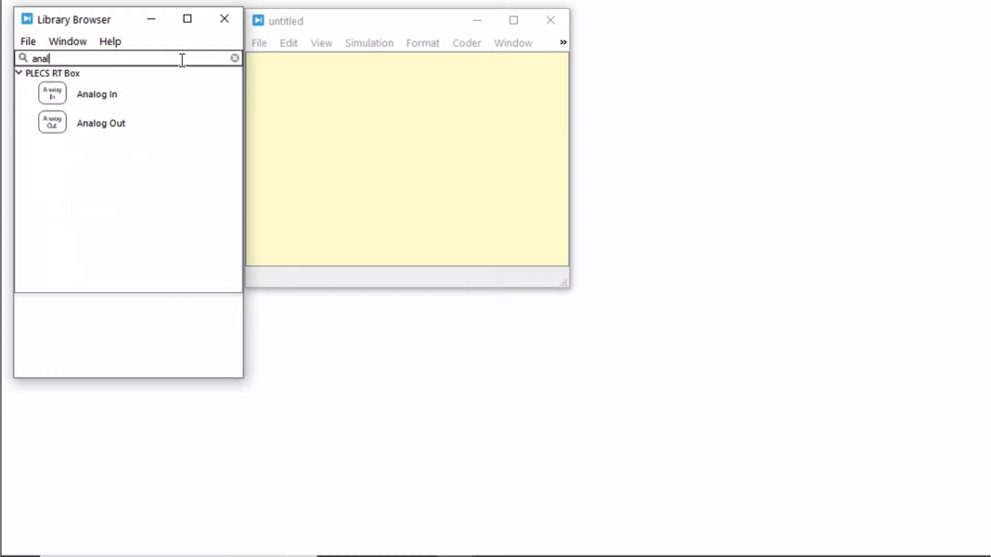
left_click(96, 94)
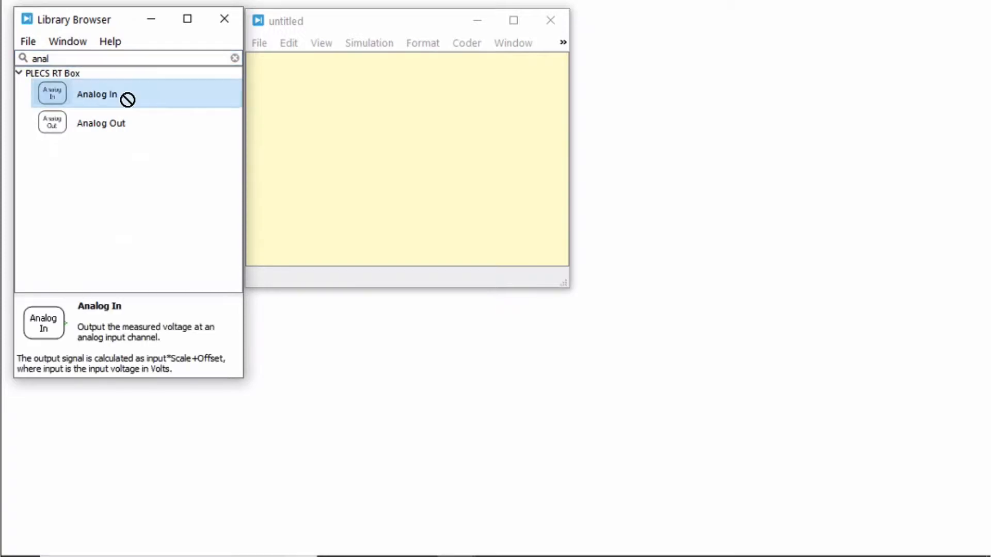
left_click_drag(52, 94, 322, 137)
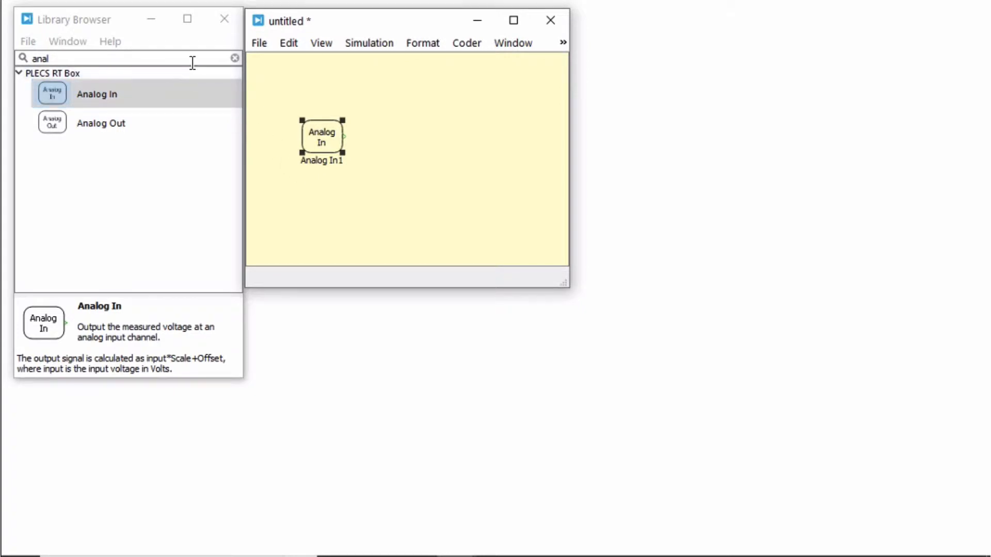
Place a Scope beside it and wire the Analog In output to the Scope
type("sco")
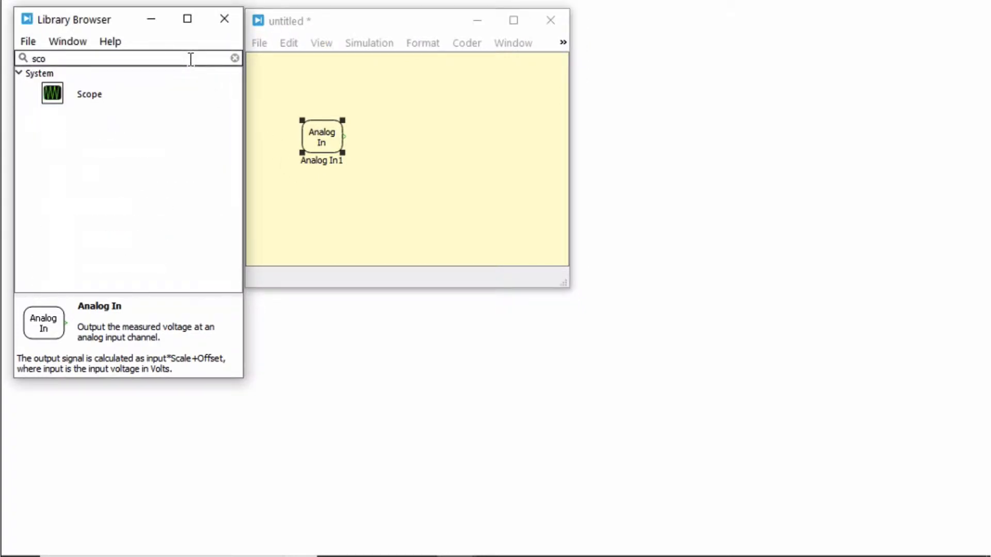
left_click_drag(52, 93, 377, 134)
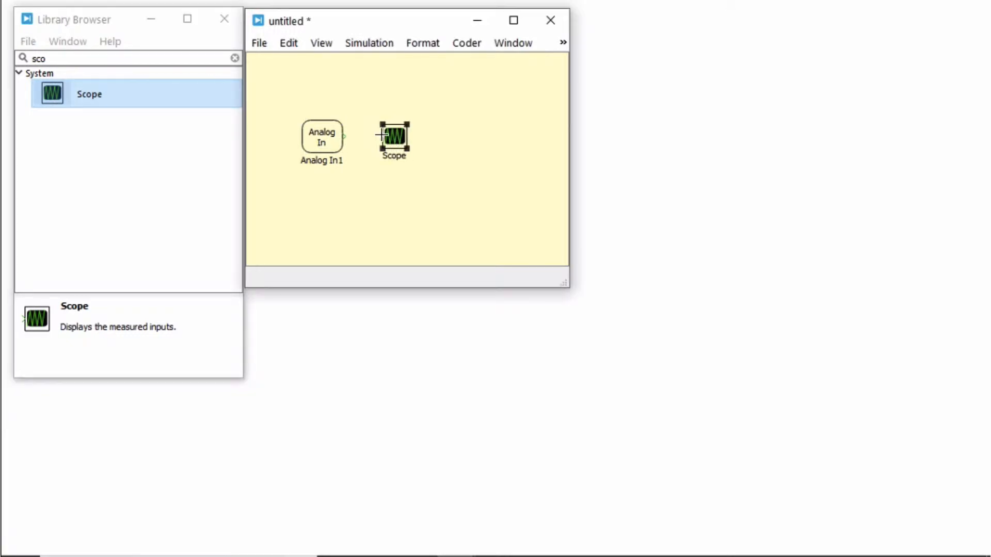
left_click_drag(346, 137, 378, 136)
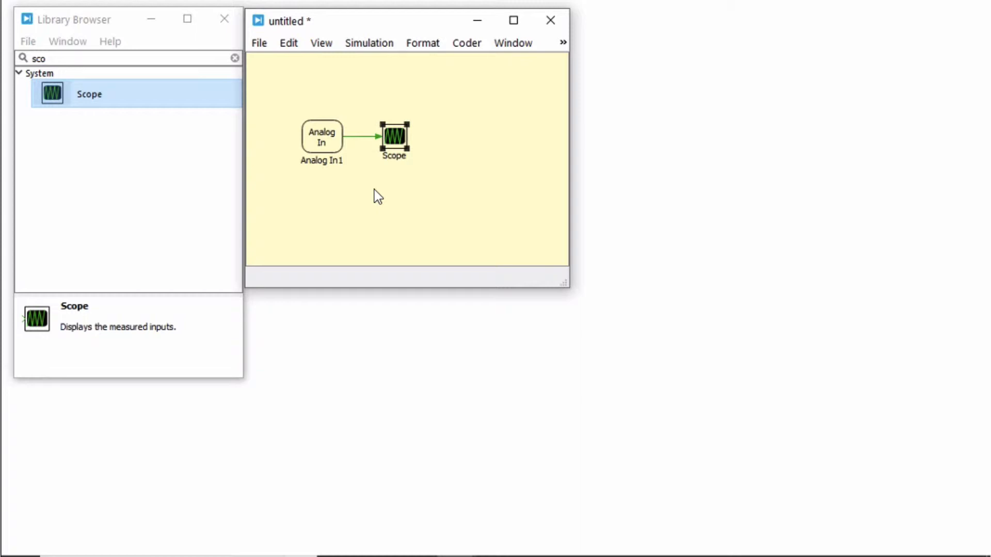
Save the model as 'analogin' on the Desktop
left_click(258, 42)
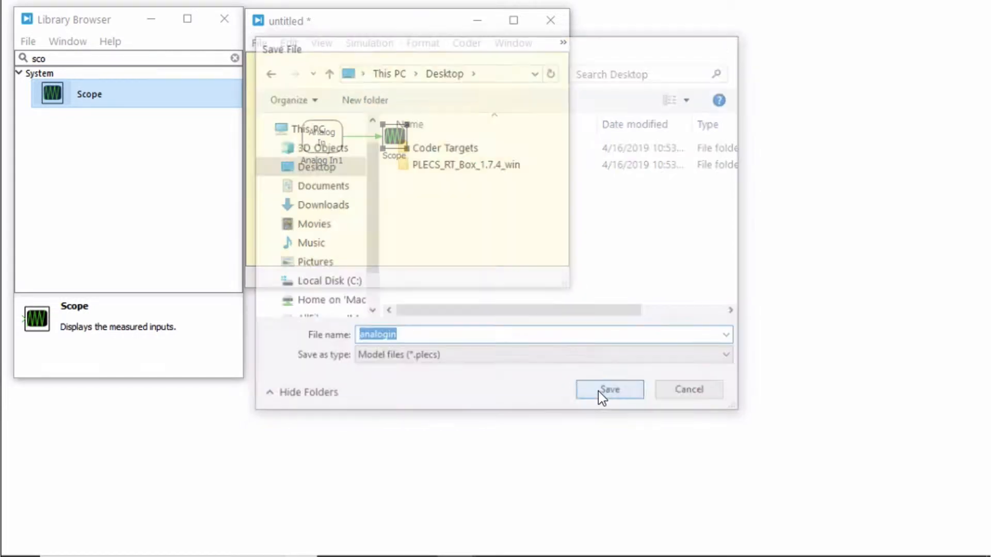
left_click(609, 389)
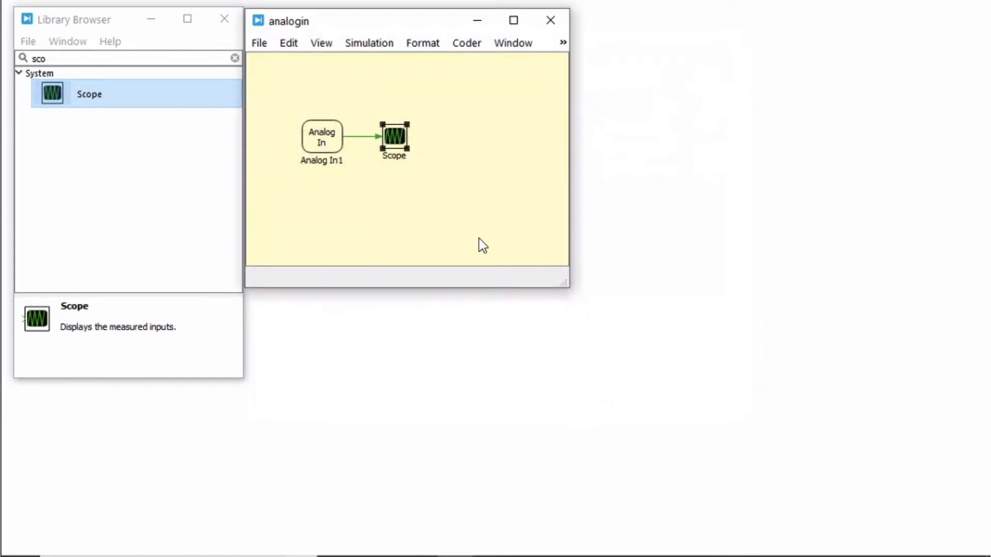
Set the coder discretization step size to 1e-6
left_click(467, 43)
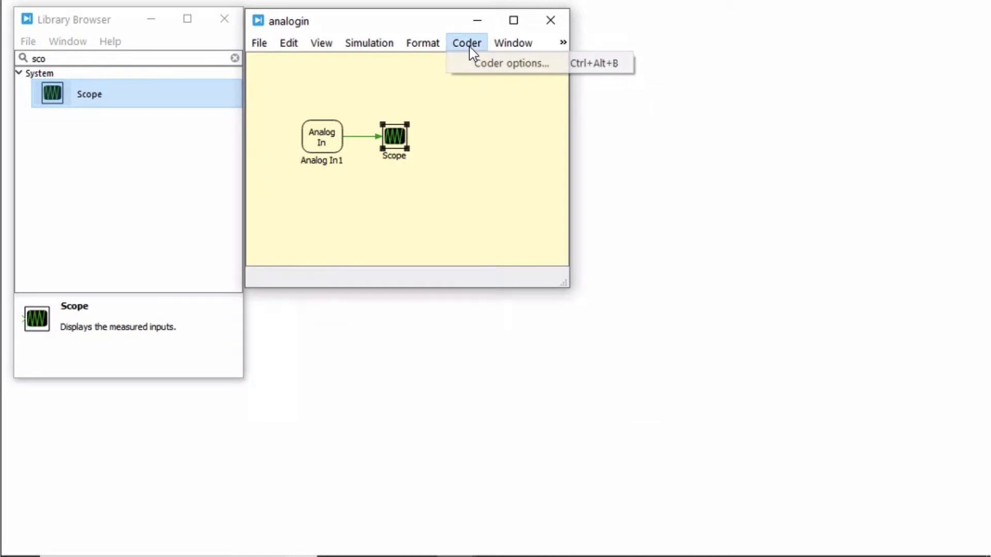
left_click(512, 63)
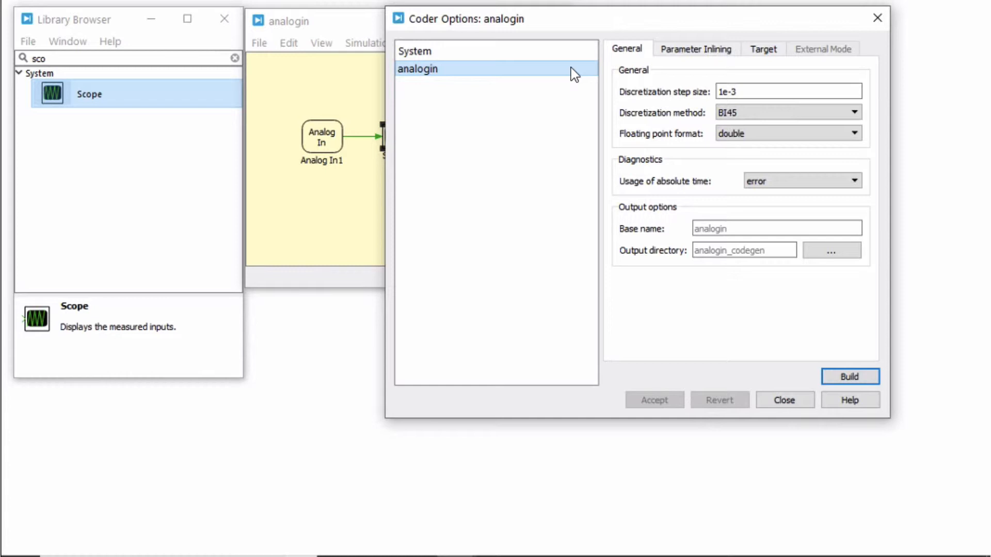
left_click(787, 92)
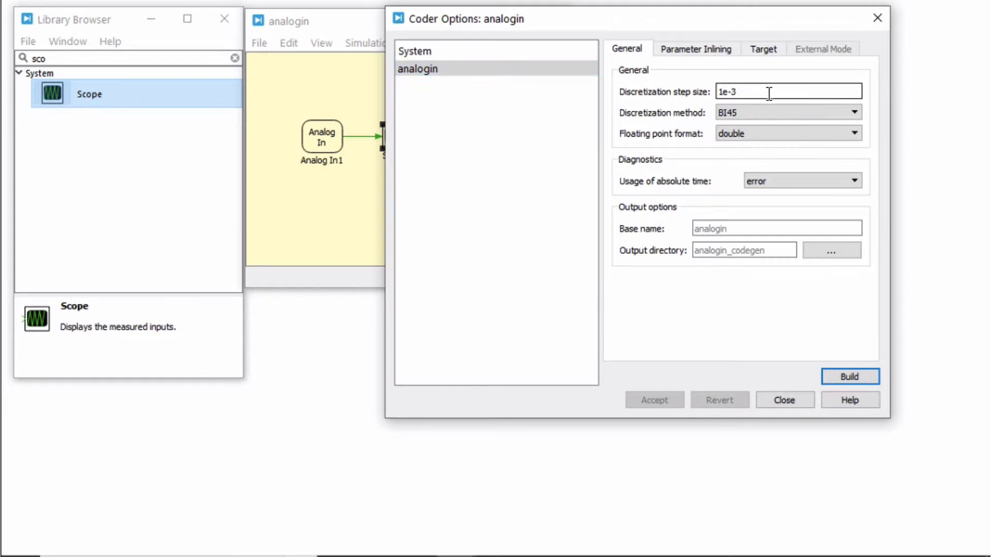
type("1e-6")
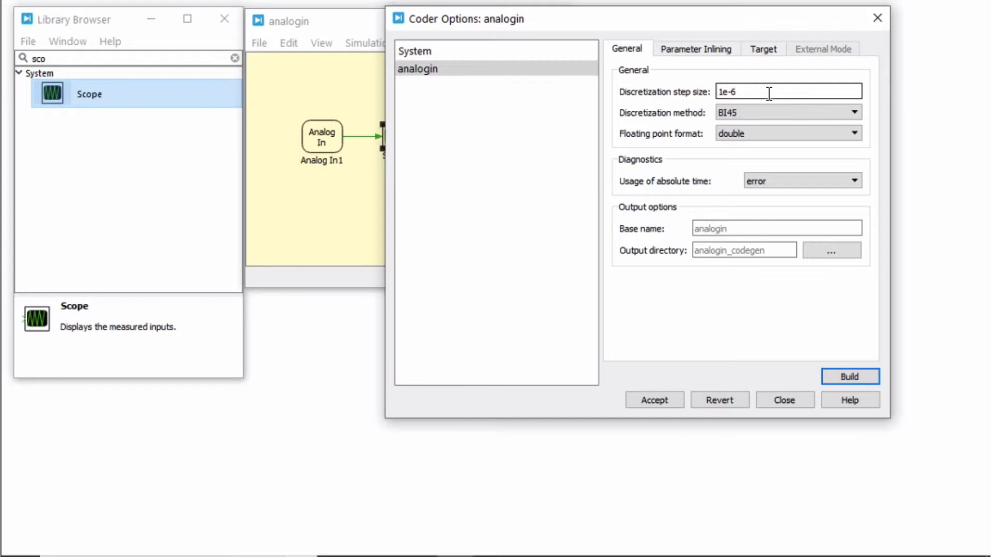
Target PLECS RT Box 1 on the detected device rtbox-20b0f7039600.local and accept the coder settings
left_click(763, 49)
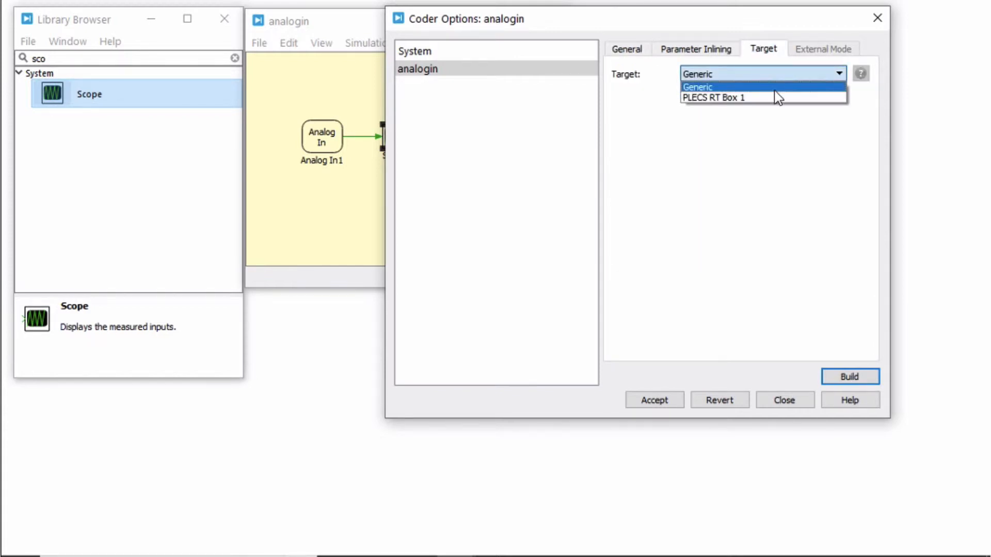
left_click(711, 97)
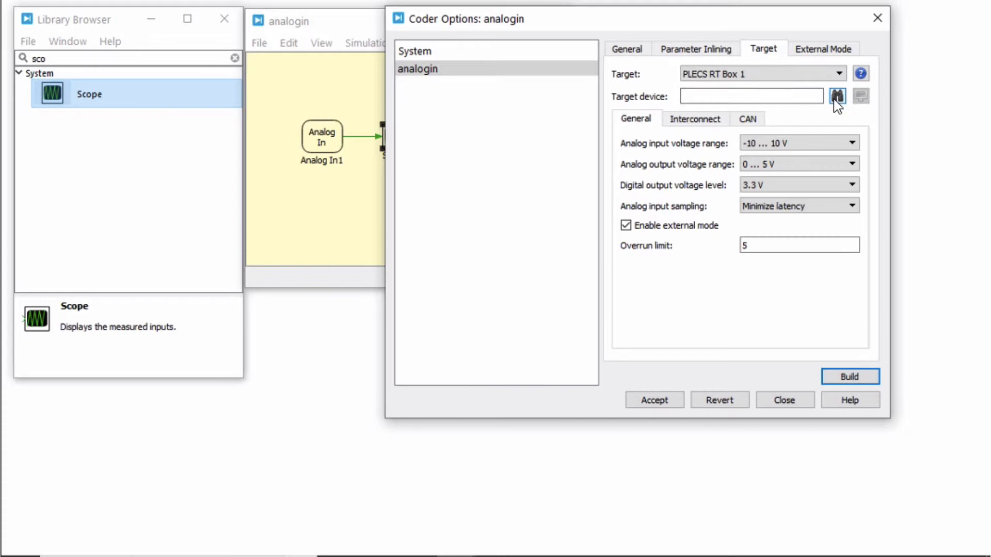
mouse_move(836, 96)
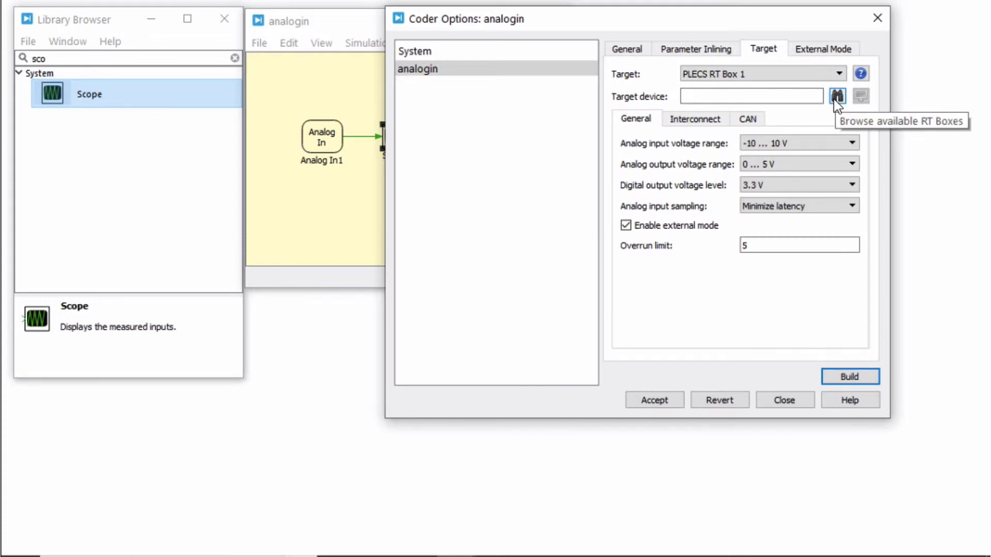
left_click(837, 95)
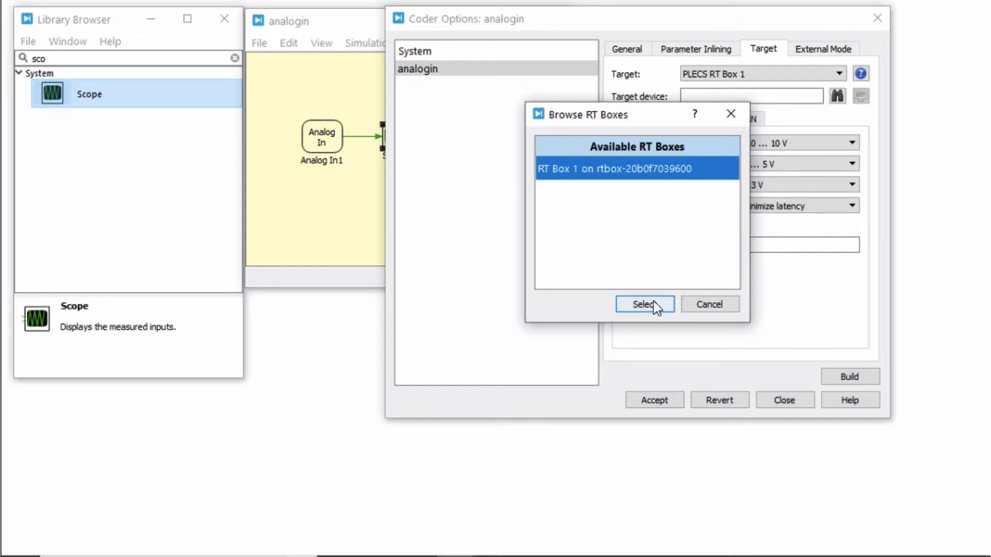
left_click(643, 303)
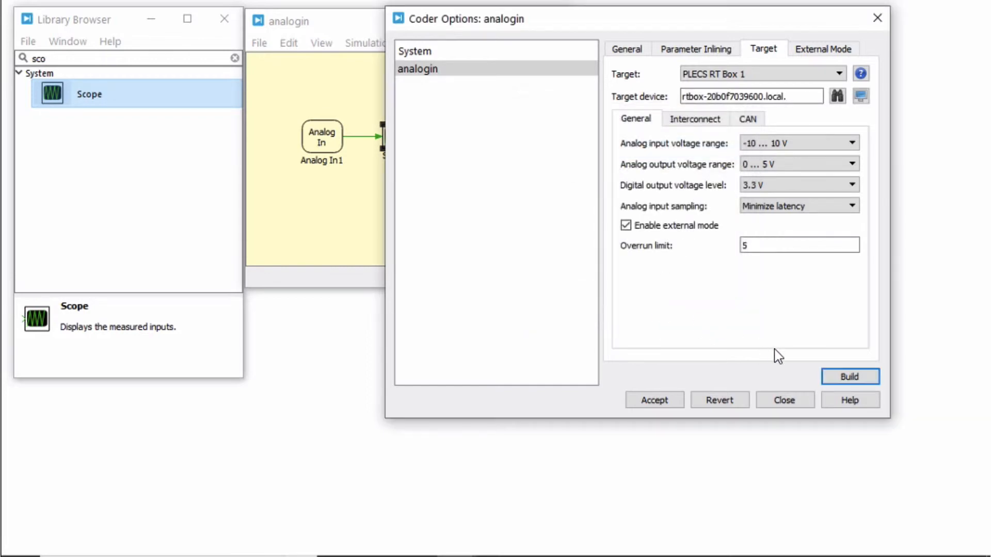
left_click(849, 377)
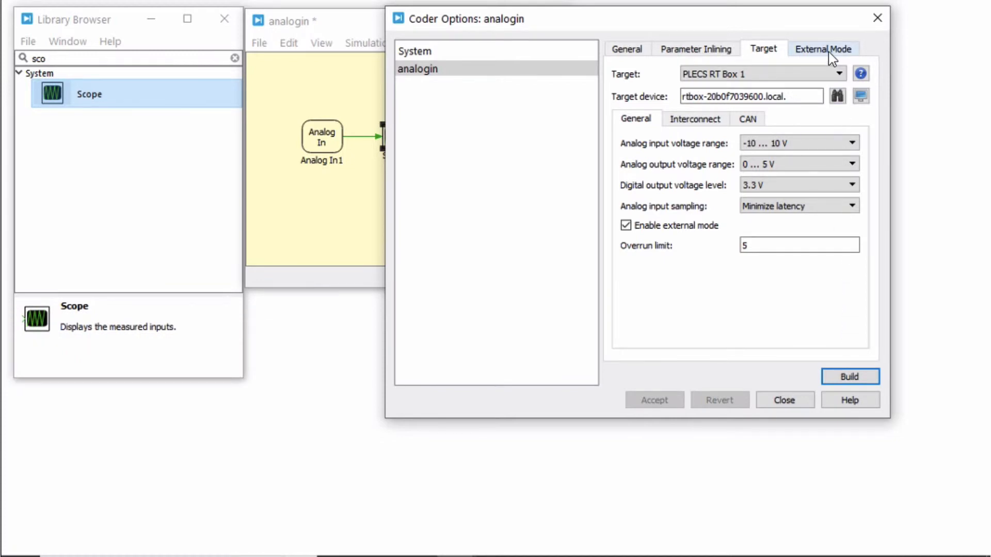
Connect to the RT Box in external mode and activate autotriggering
left_click(822, 49)
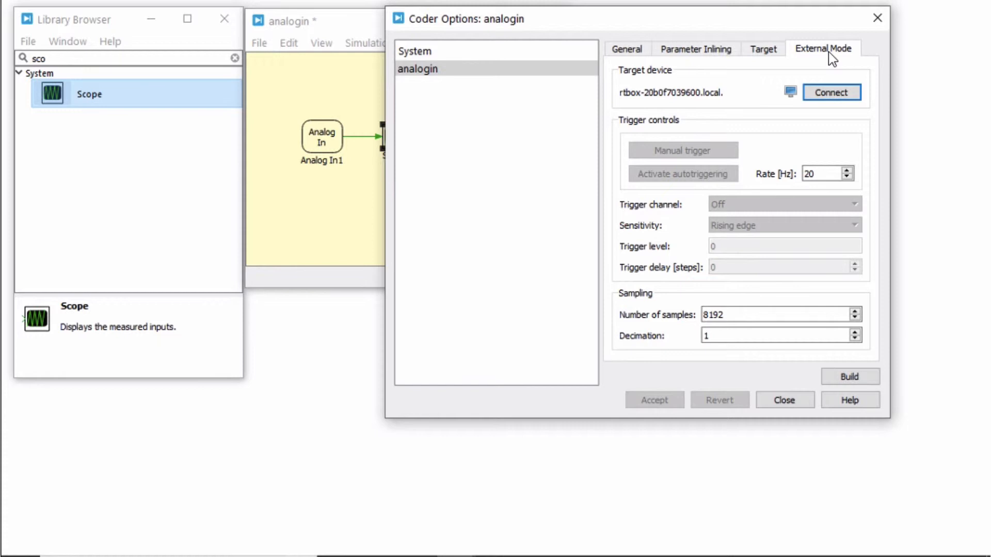
left_click(831, 92)
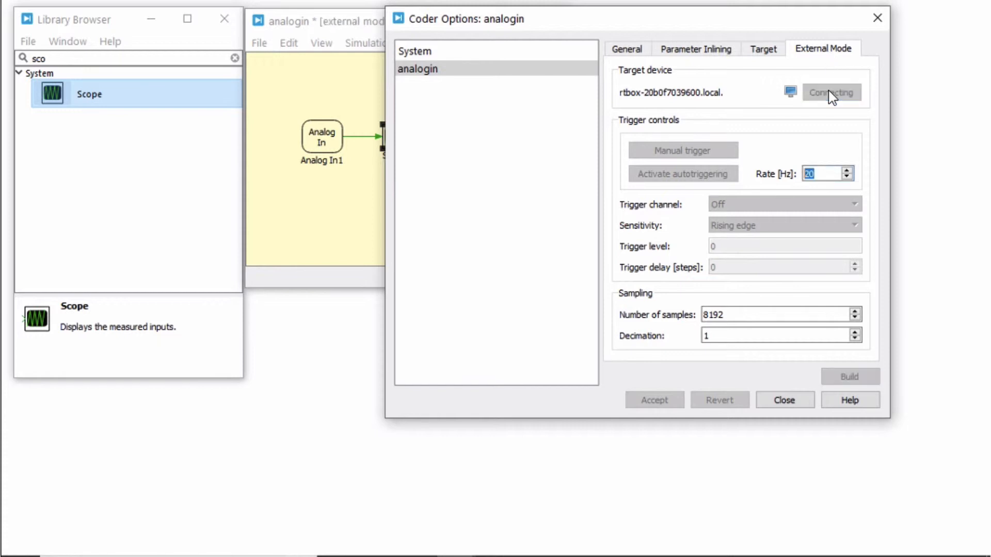
left_click(830, 92)
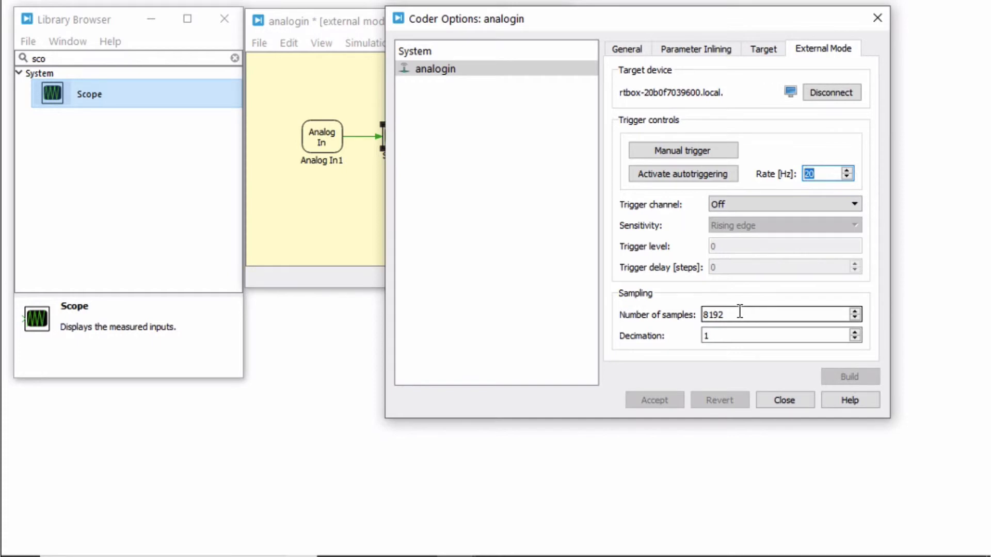
mouse_move(699, 201)
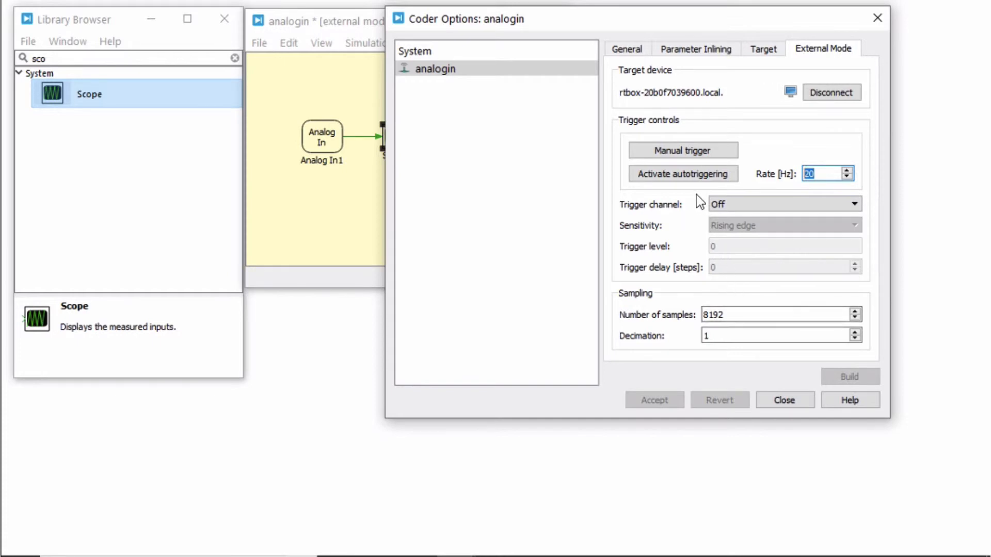
left_click(682, 173)
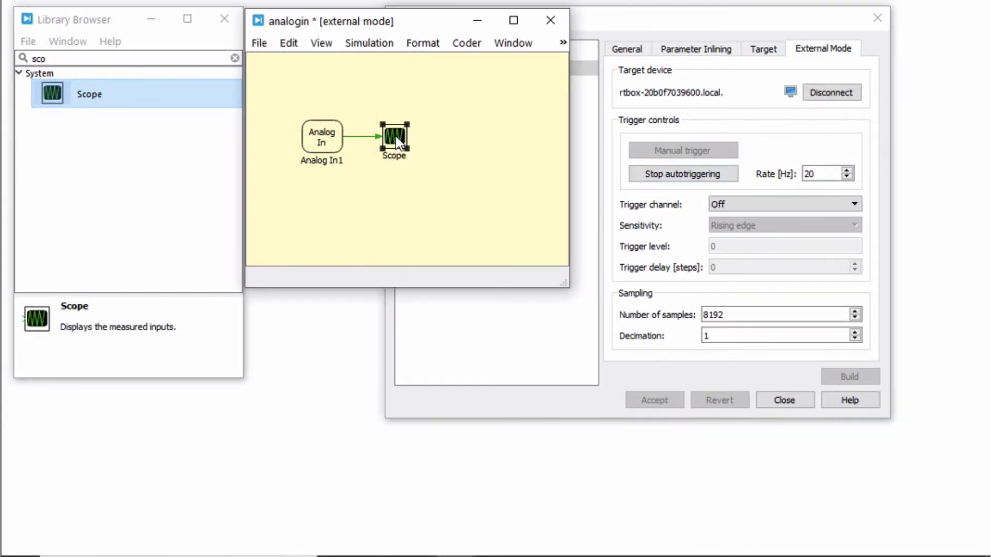
View the live analog signal in the Scope, then go to the RT Box web interface
double_click(393, 140)
type("0")
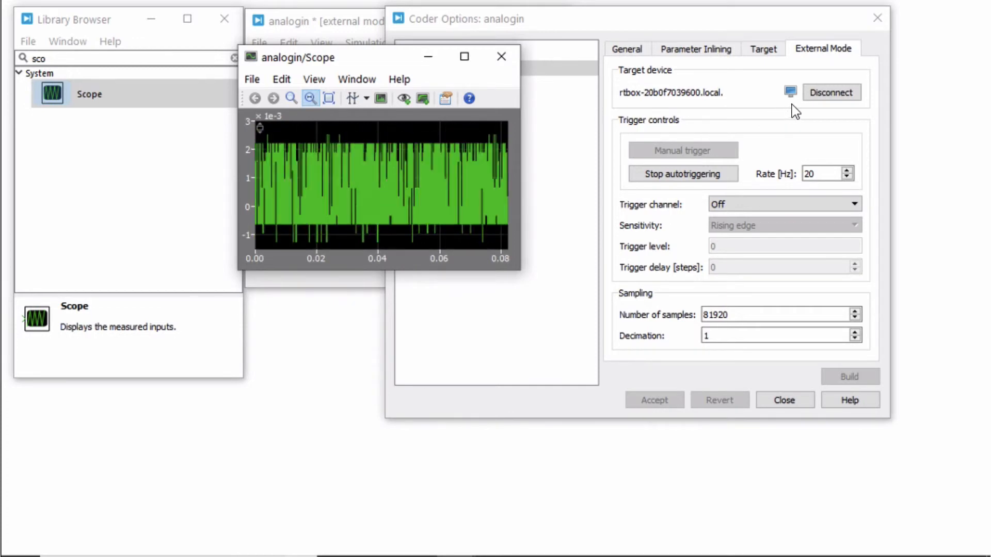
left_click(790, 92)
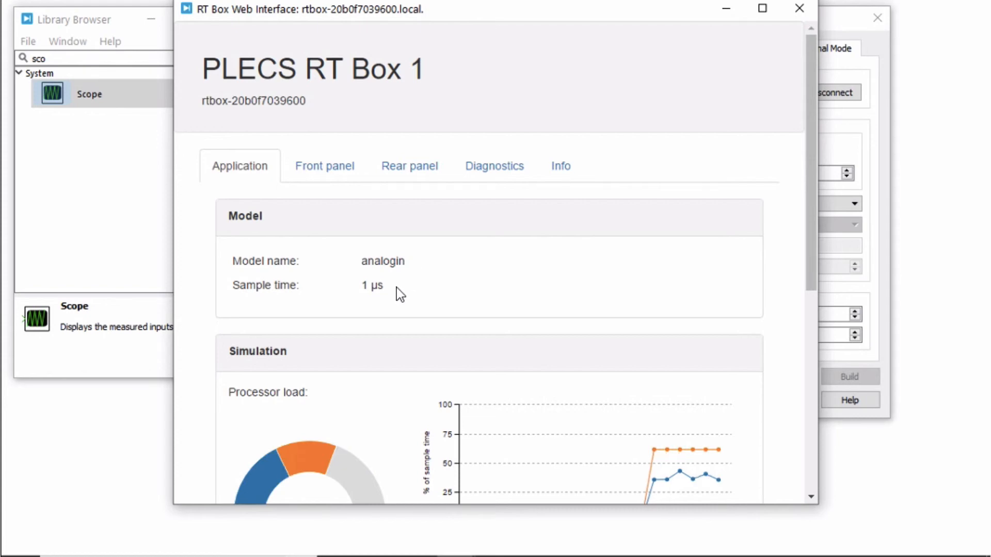
Check the analogin model and 1 µs sample time, then view the Front panel with Running, Ready and Power lit
scroll("down", 3)
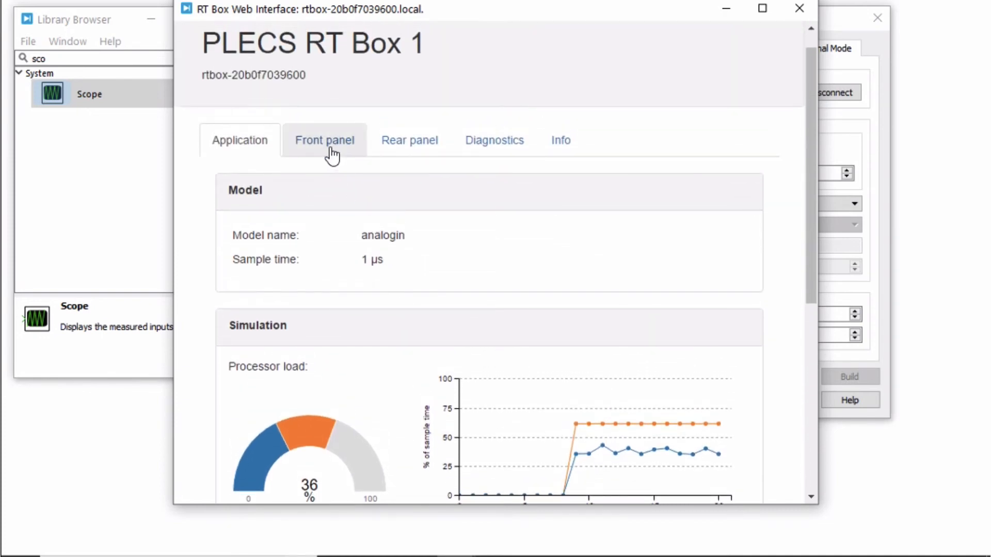
left_click(324, 140)
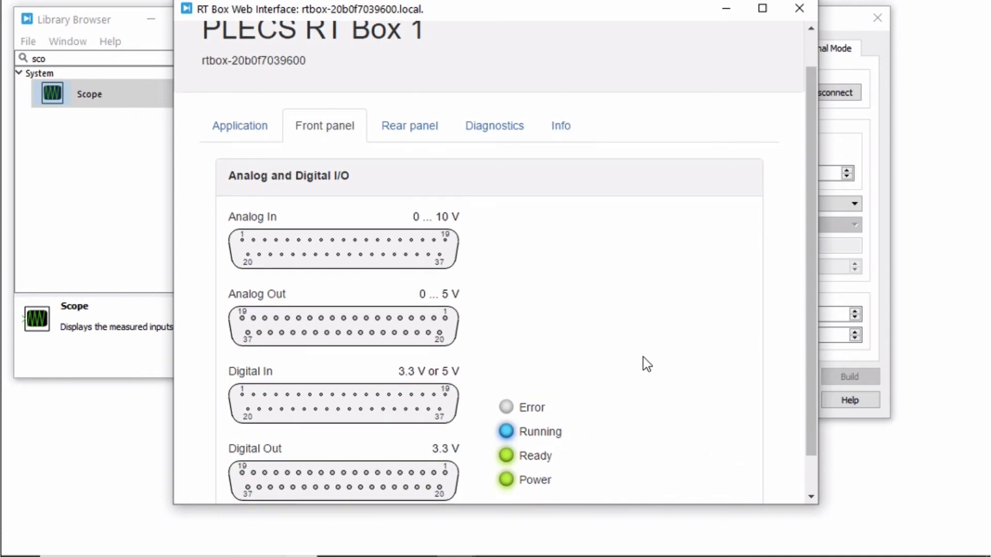
scroll("down", 3)
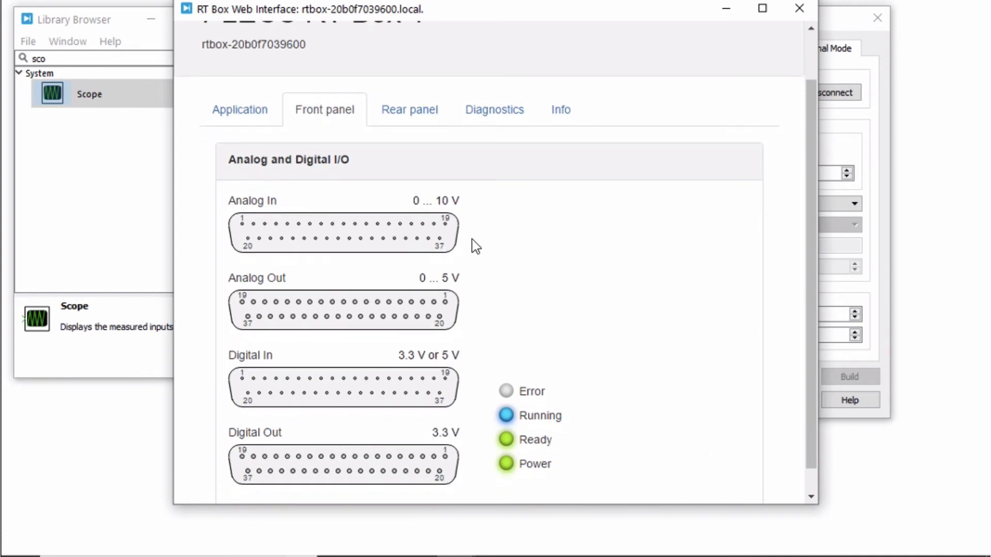